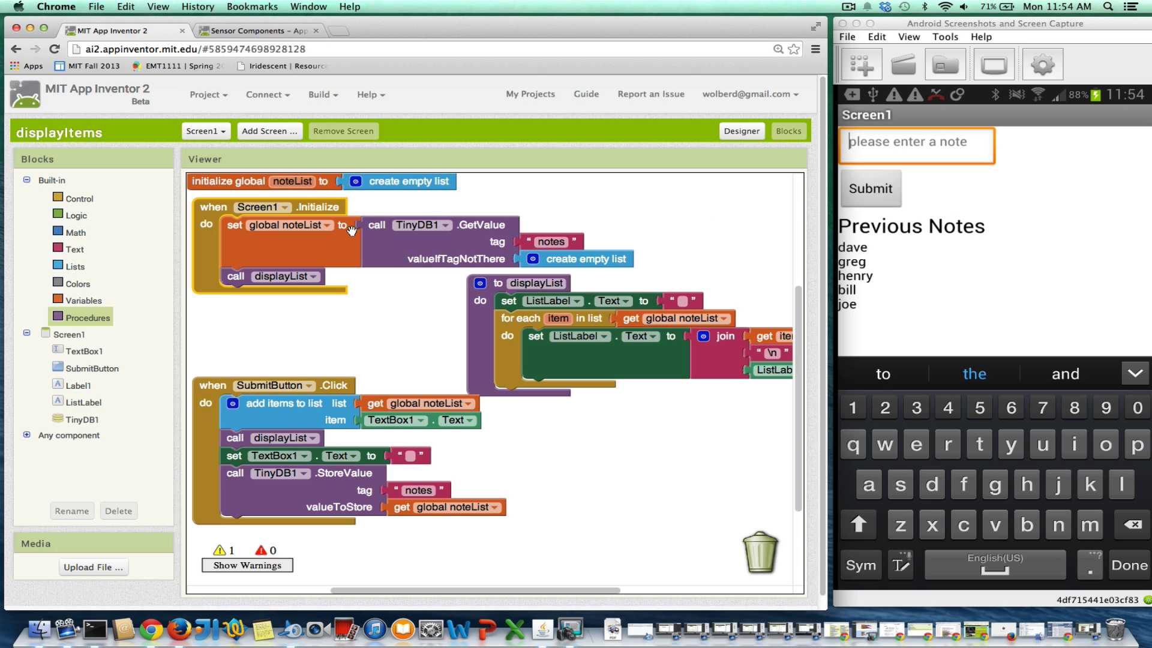
pyautogui.moveTo(399, 243)
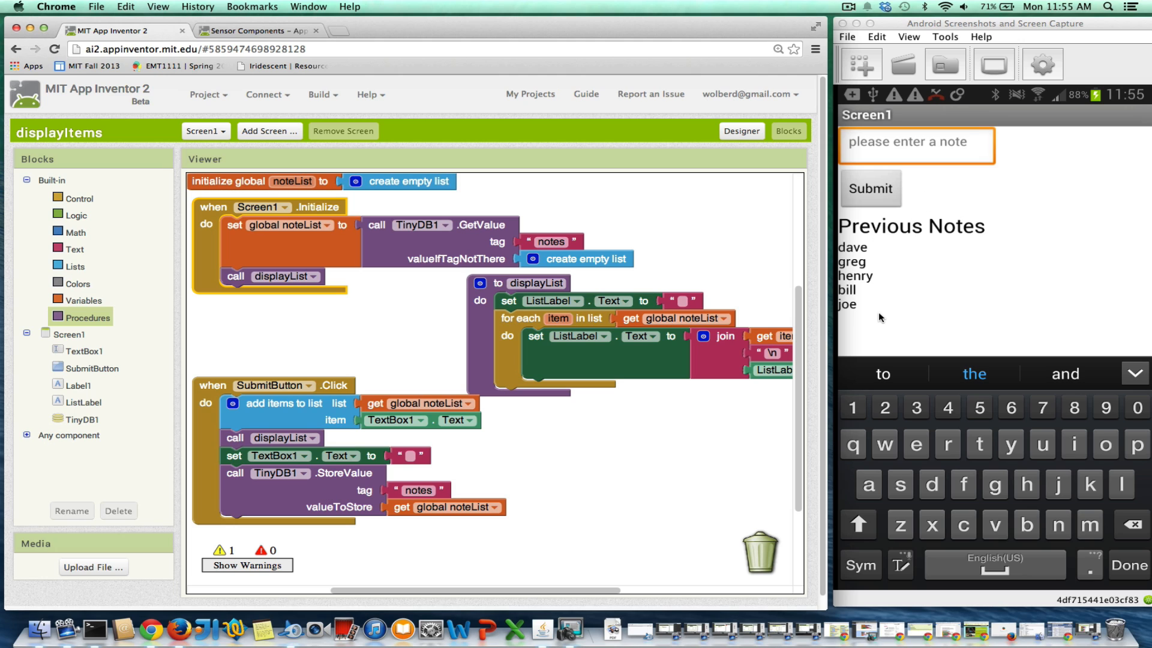
pyautogui.moveTo(237, 284)
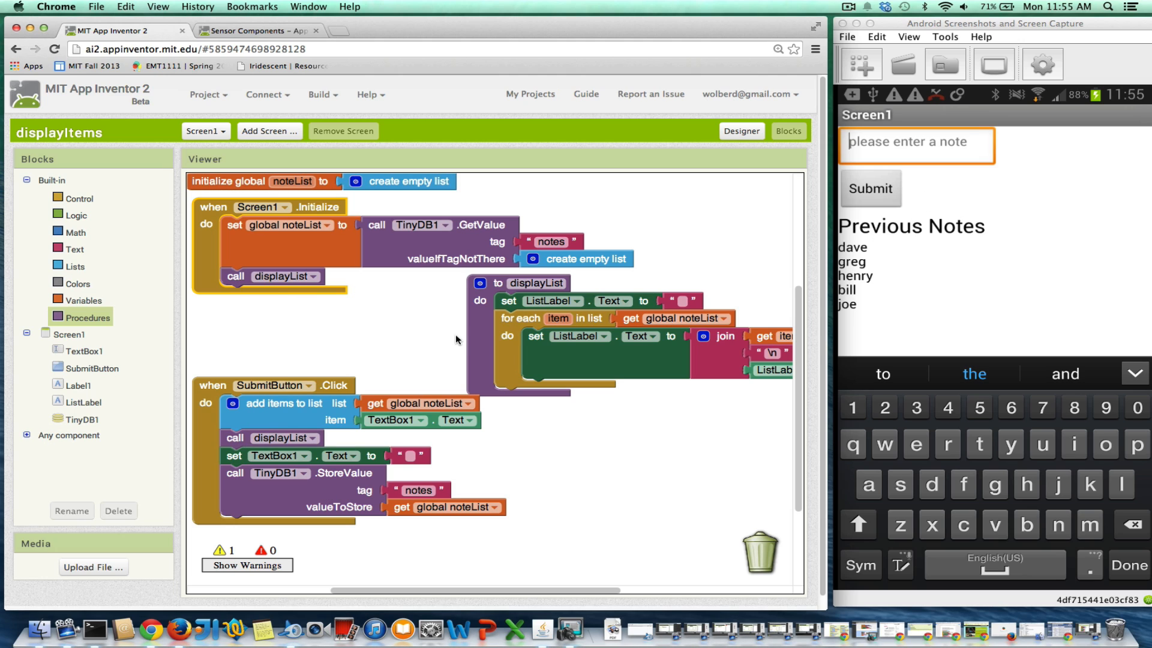
pyautogui.moveTo(422, 331)
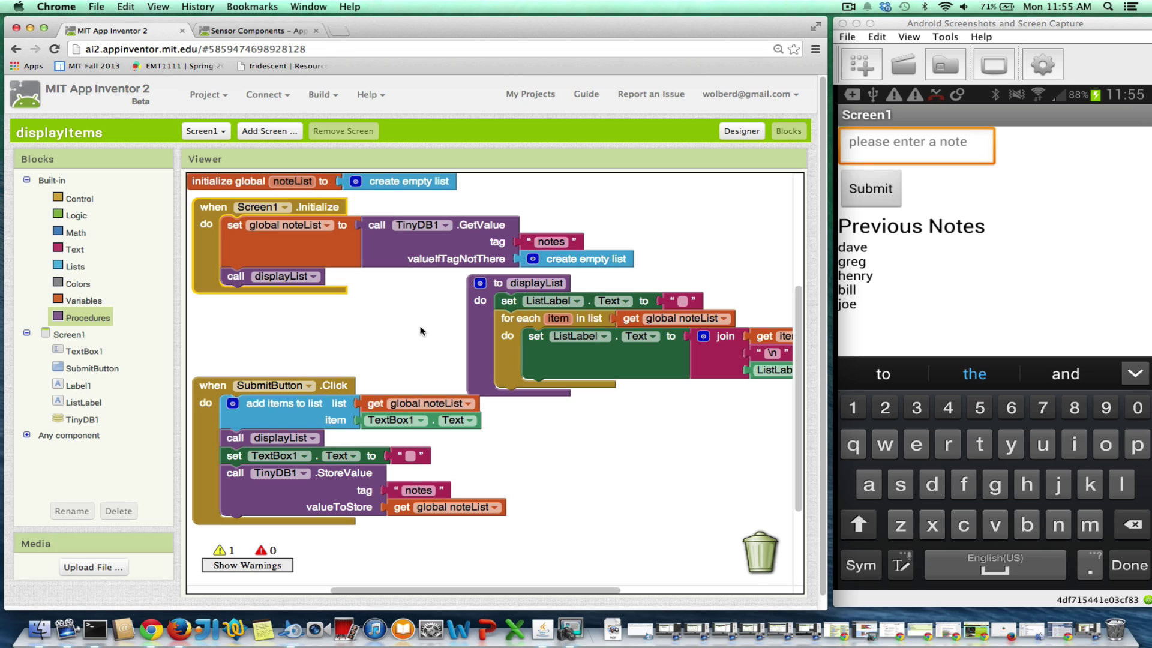
pyautogui.moveTo(786, 259)
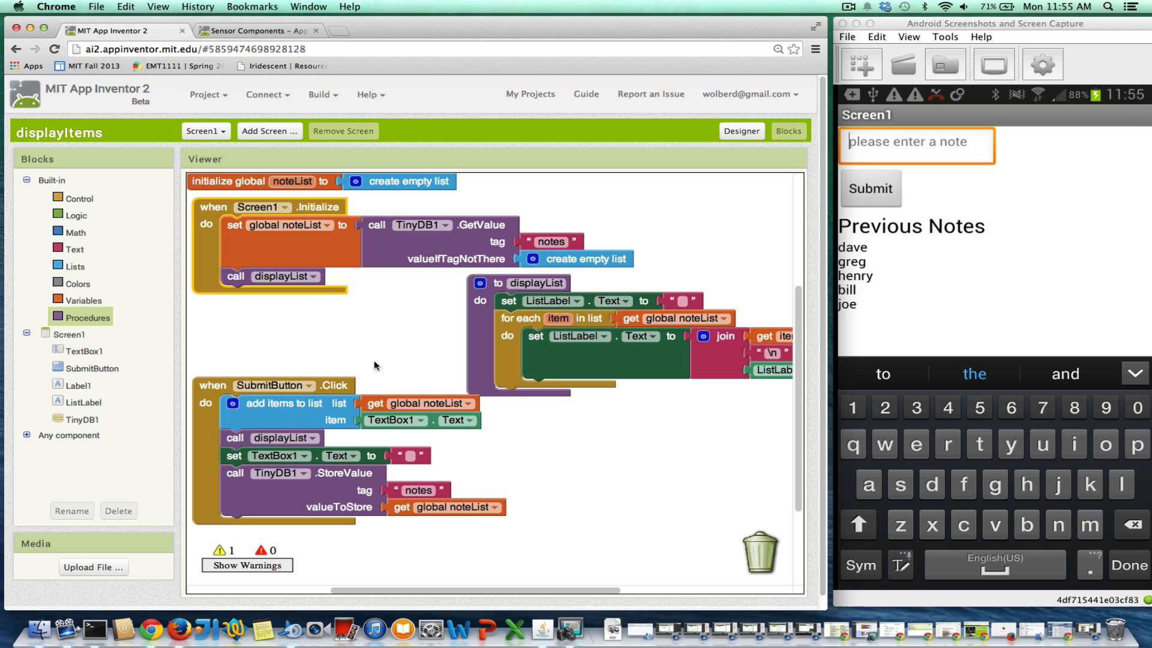
pyautogui.moveTo(399, 393)
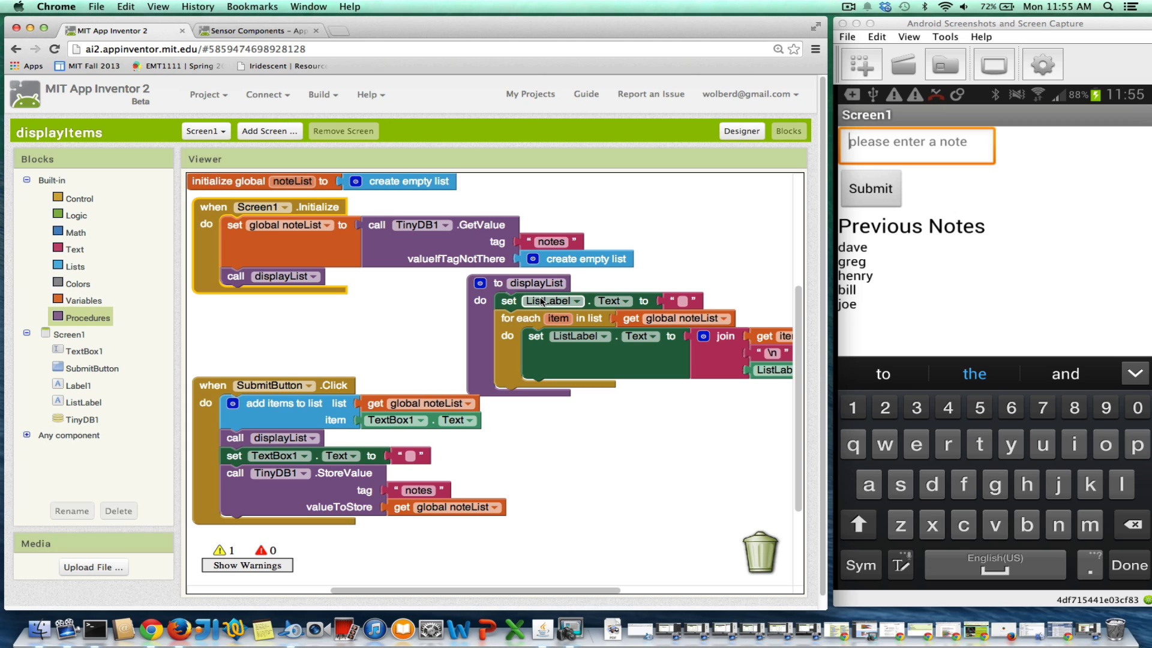
# - Add a 'list' parameter to displayList and make its for-each loop iterate over that parameter
pyautogui.click(480, 283)
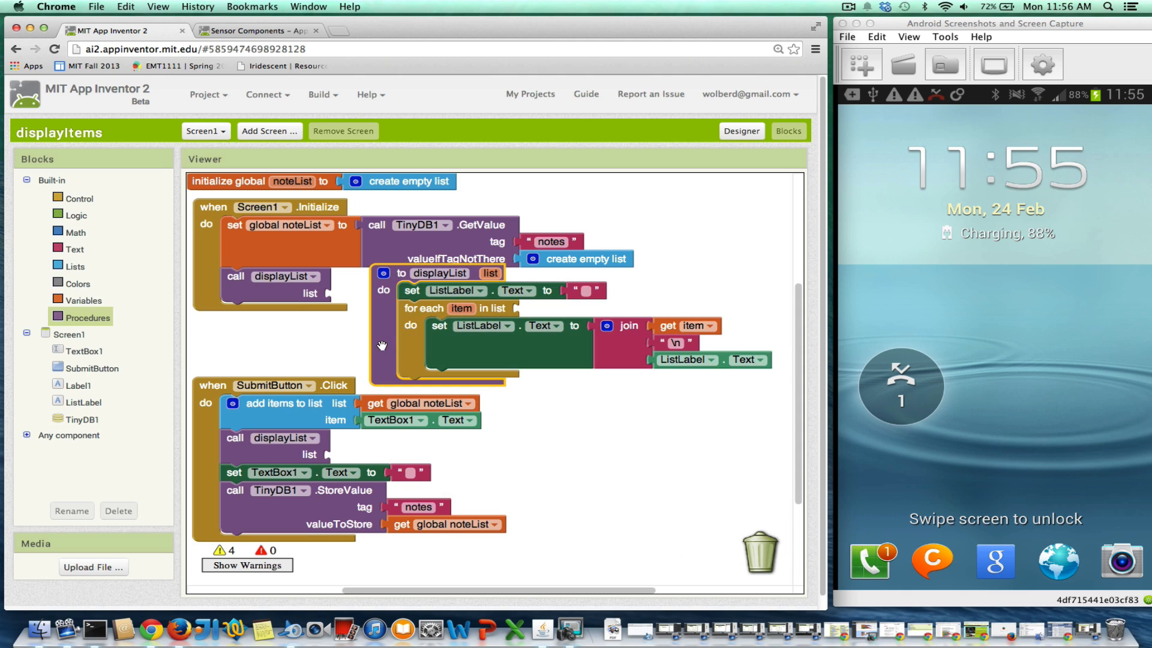
pyautogui.moveTo(523, 316)
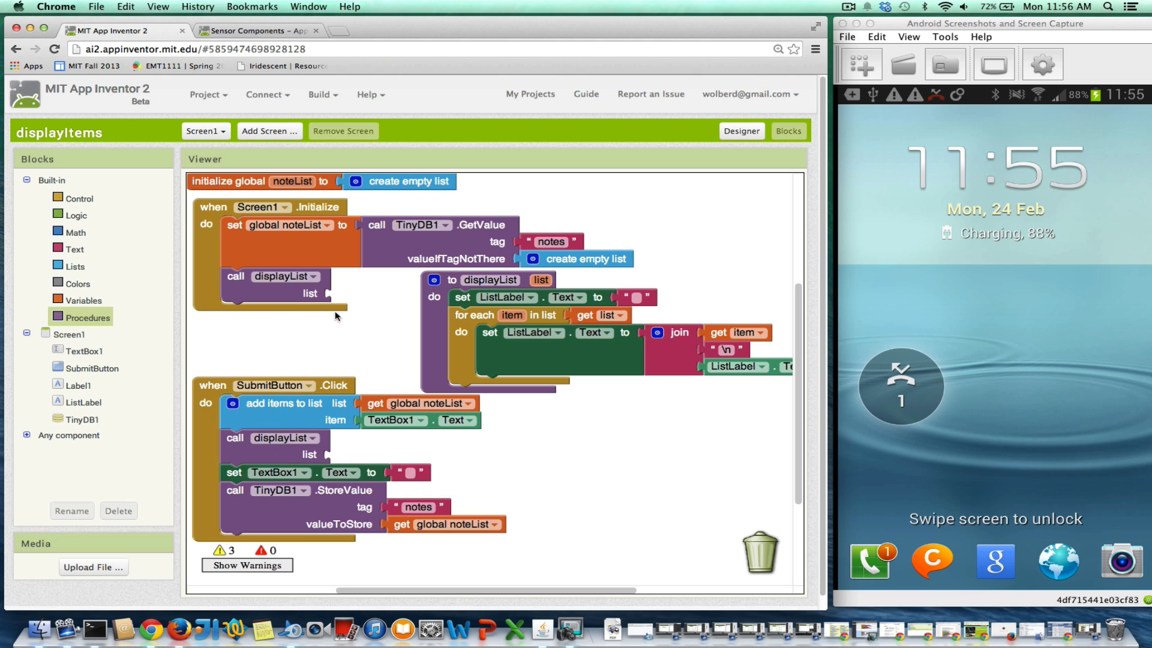
pyautogui.moveTo(345, 290)
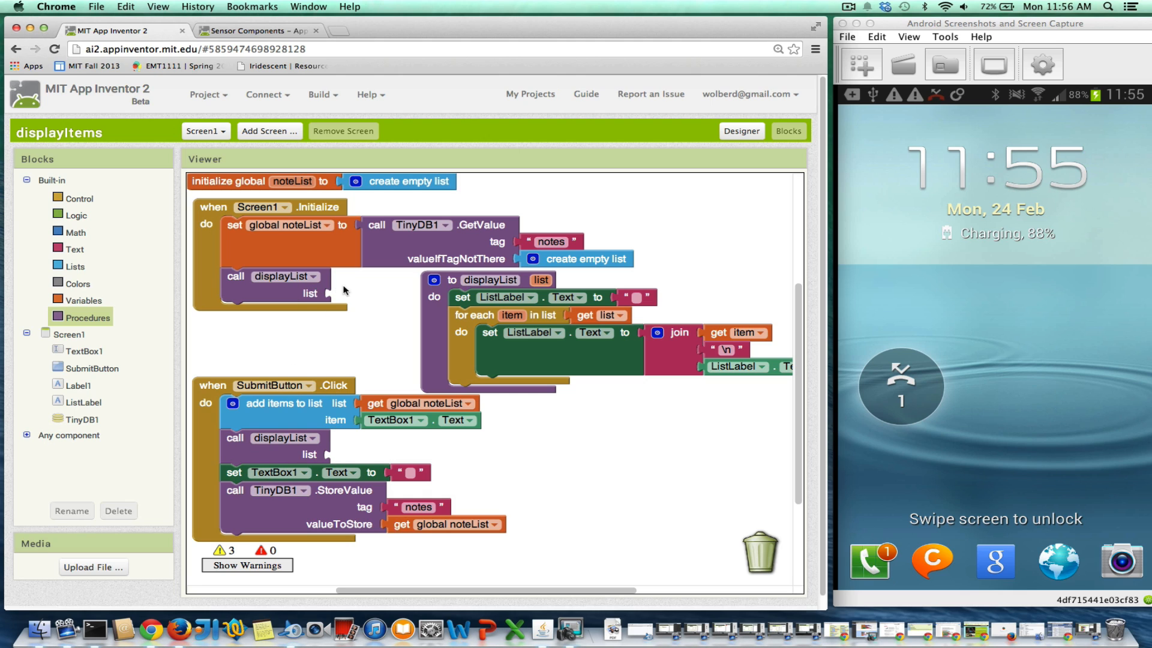
pyautogui.moveTo(345, 299)
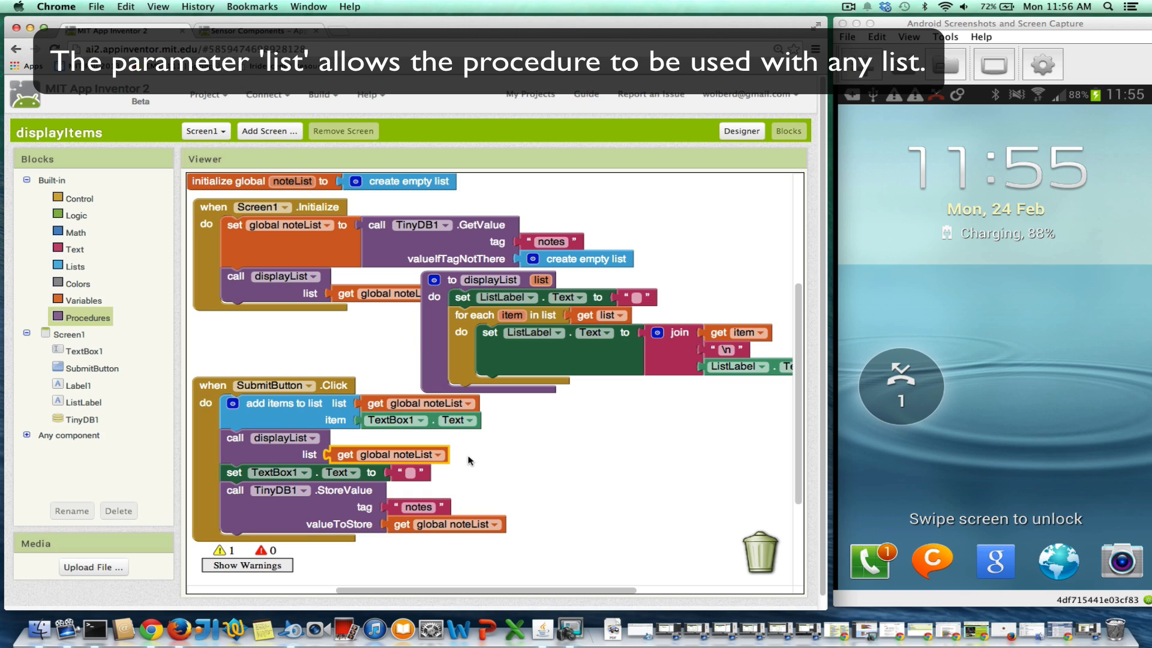
pyautogui.moveTo(396, 331)
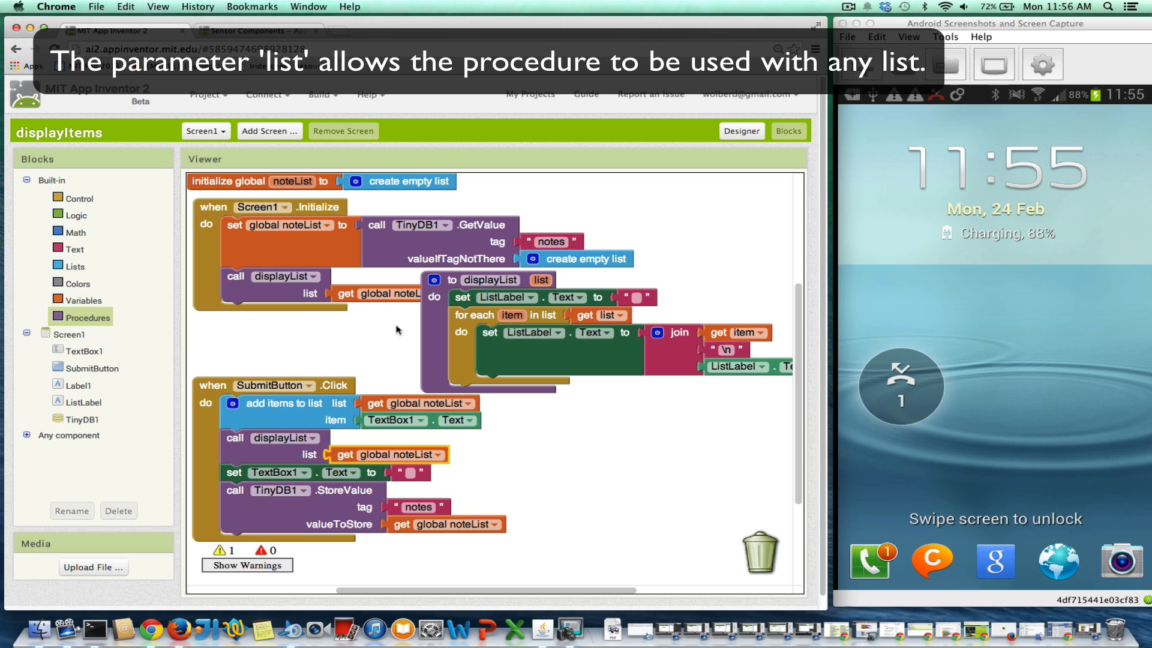
pyautogui.moveTo(366, 308)
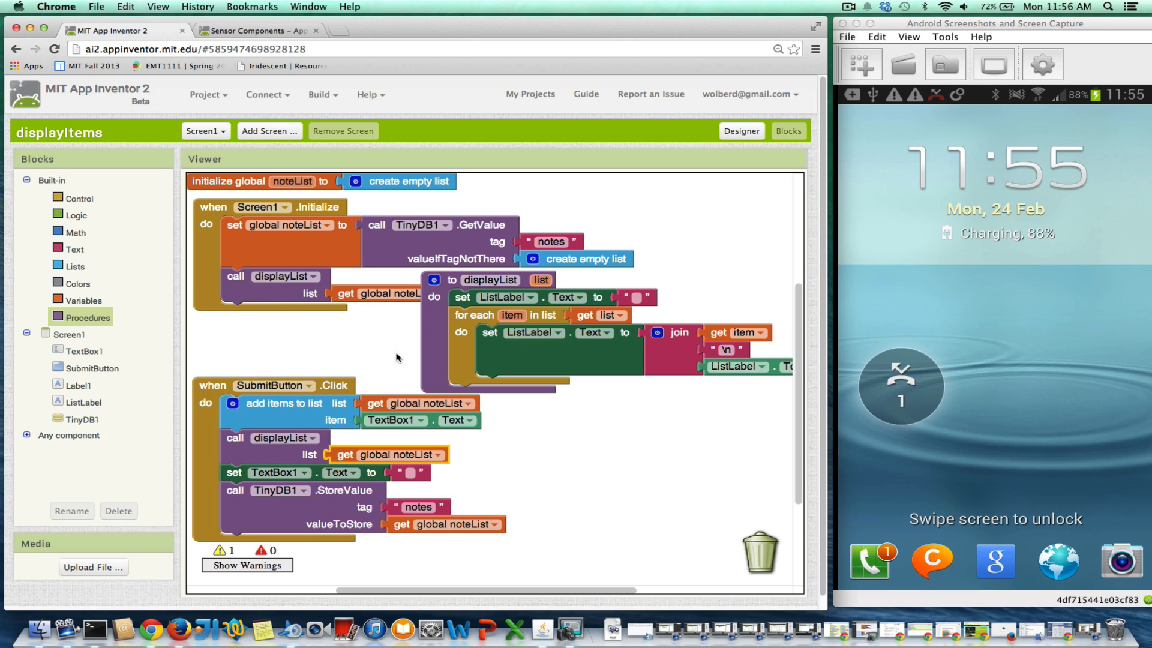
pyautogui.moveTo(299, 363)
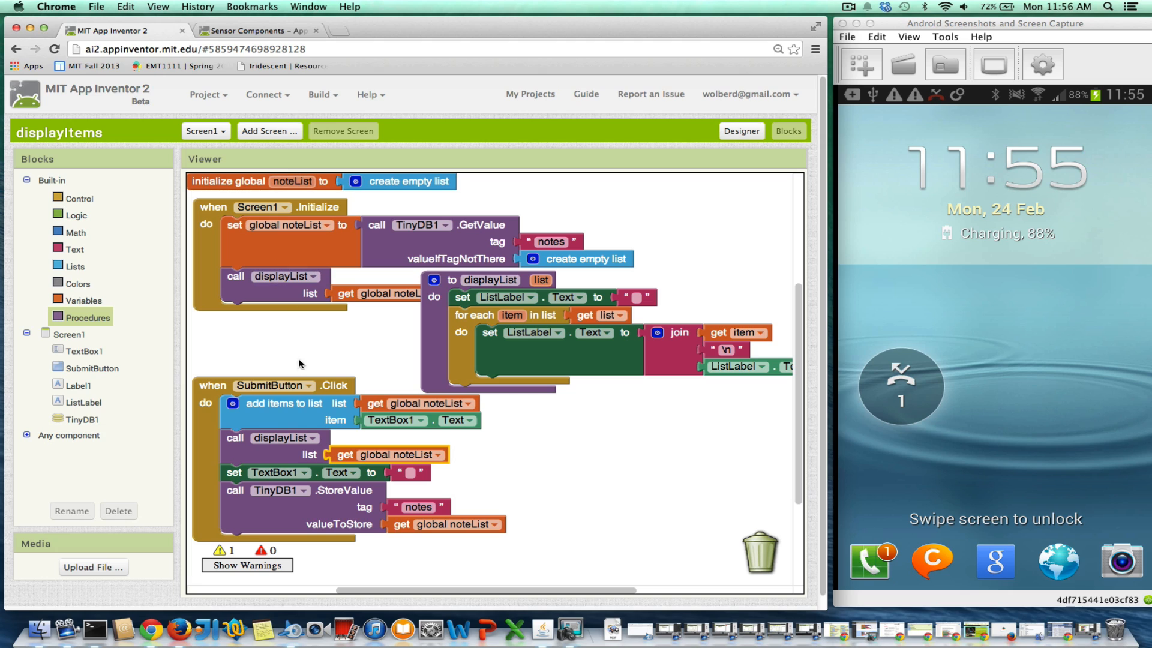
pyautogui.moveTo(318, 241)
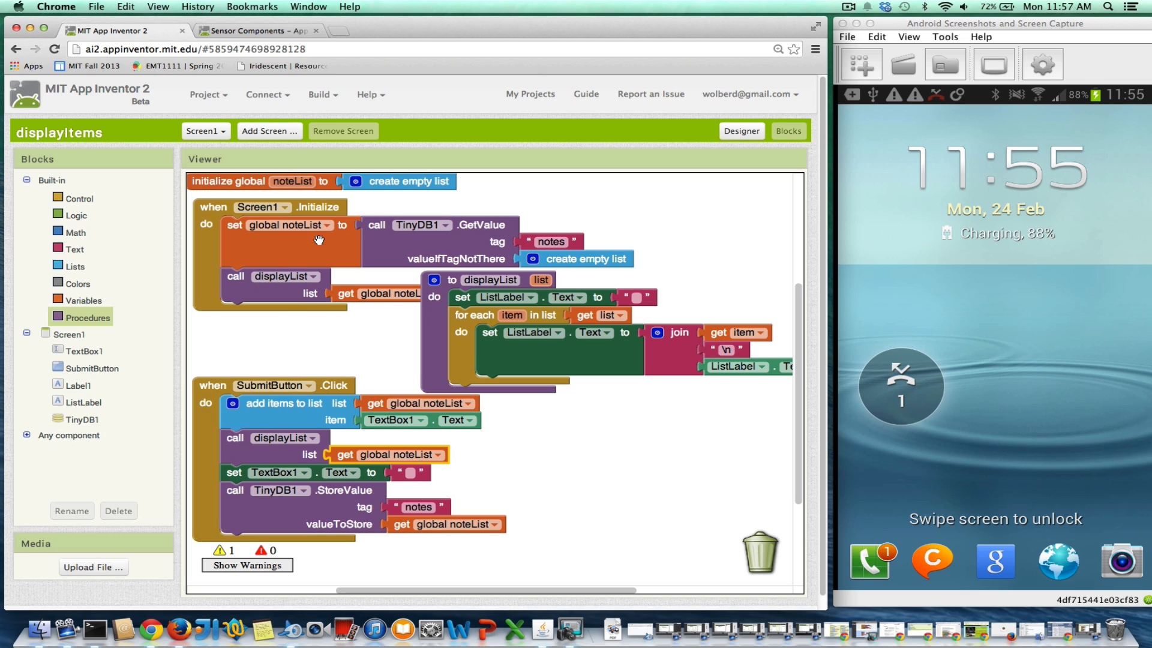
pyautogui.moveTo(488, 279)
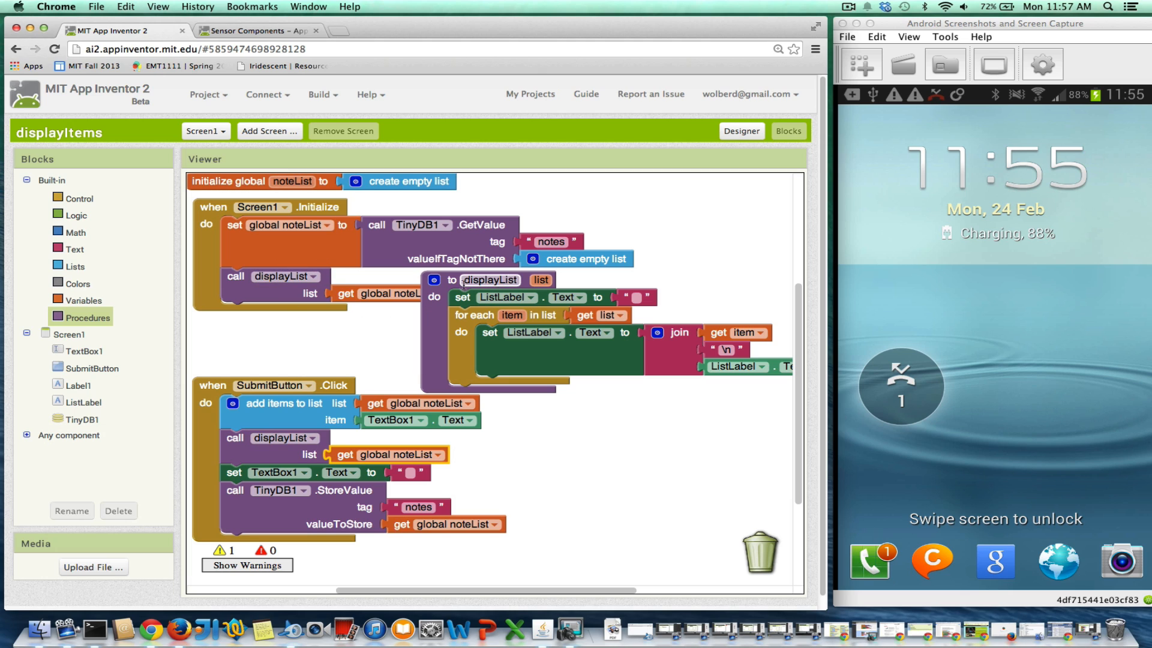
pyautogui.moveTo(506, 303)
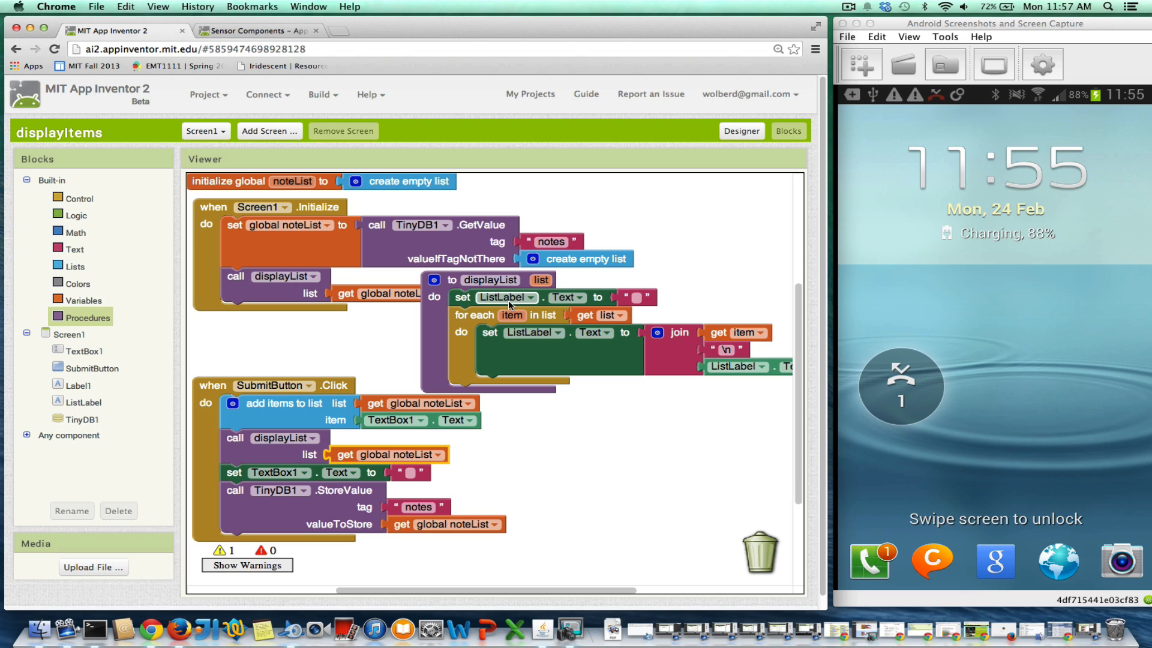
pyautogui.moveTo(538, 299)
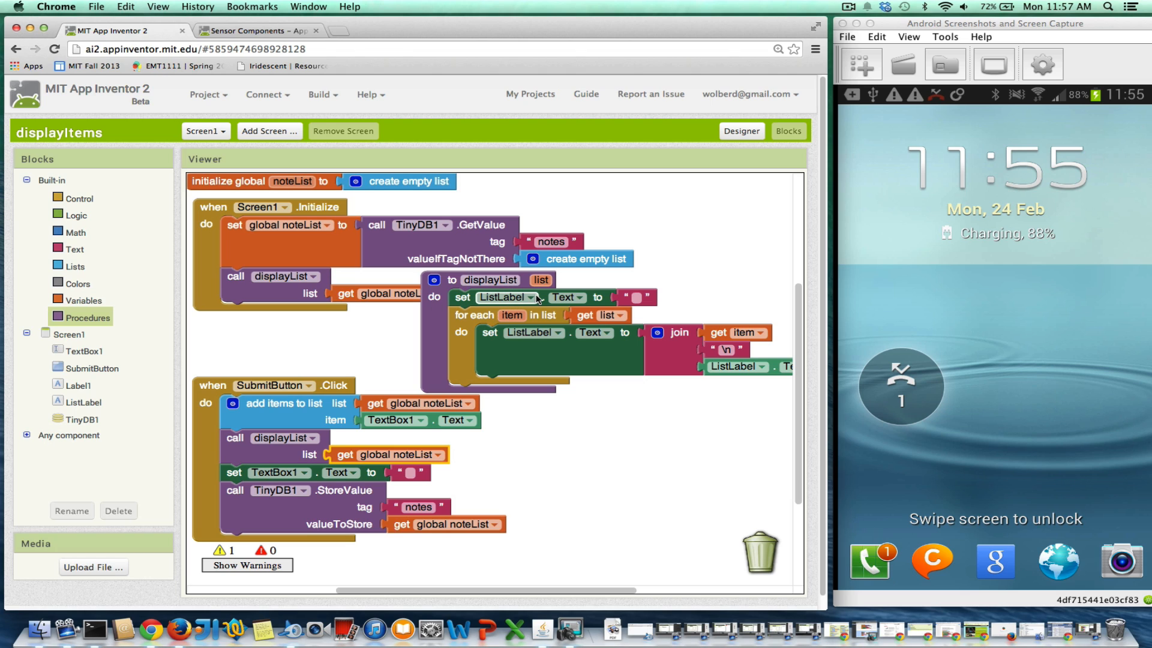